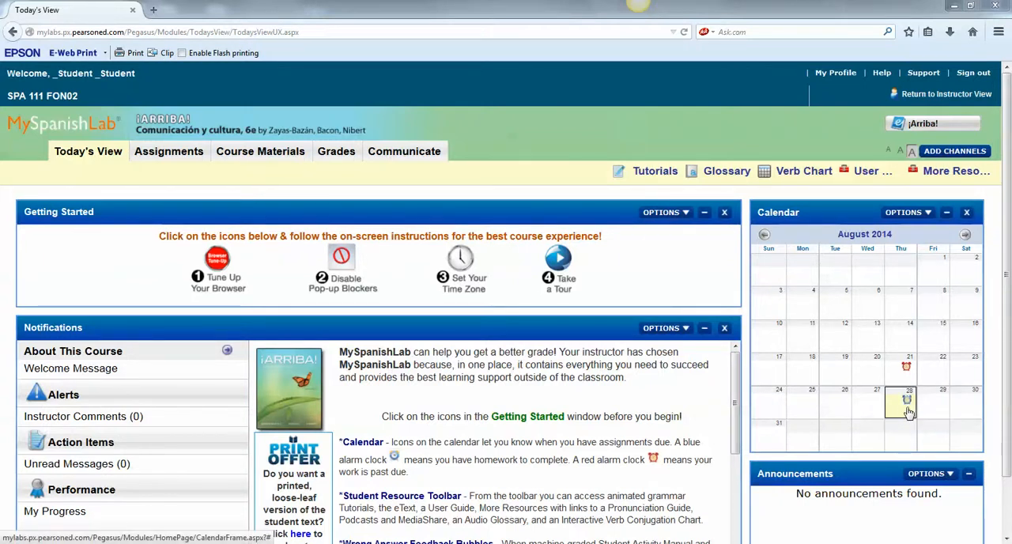
# Show August 28 assignments and scroll to Vistas culturales: El mundo hispano
pyautogui.click(907, 395)
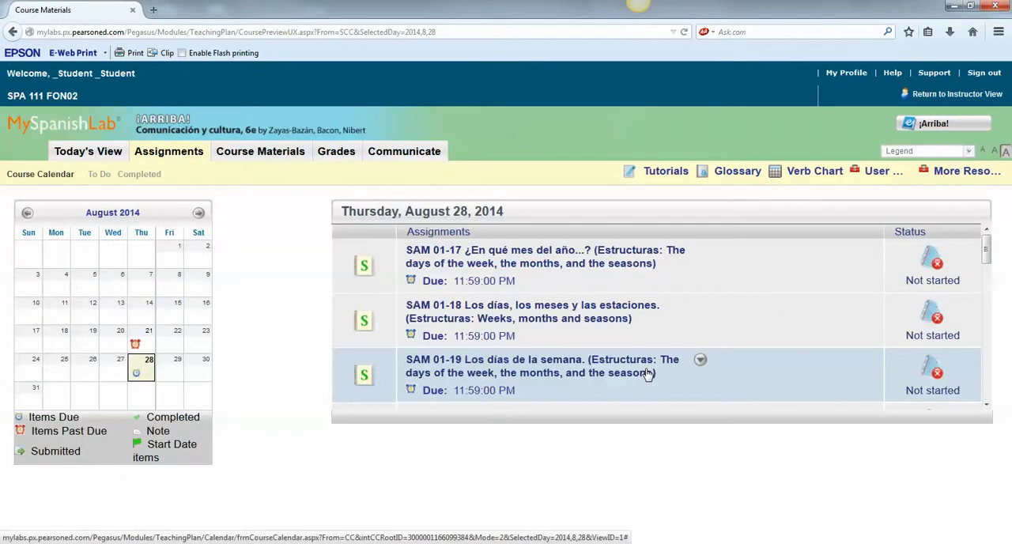
pyautogui.scroll(-3)
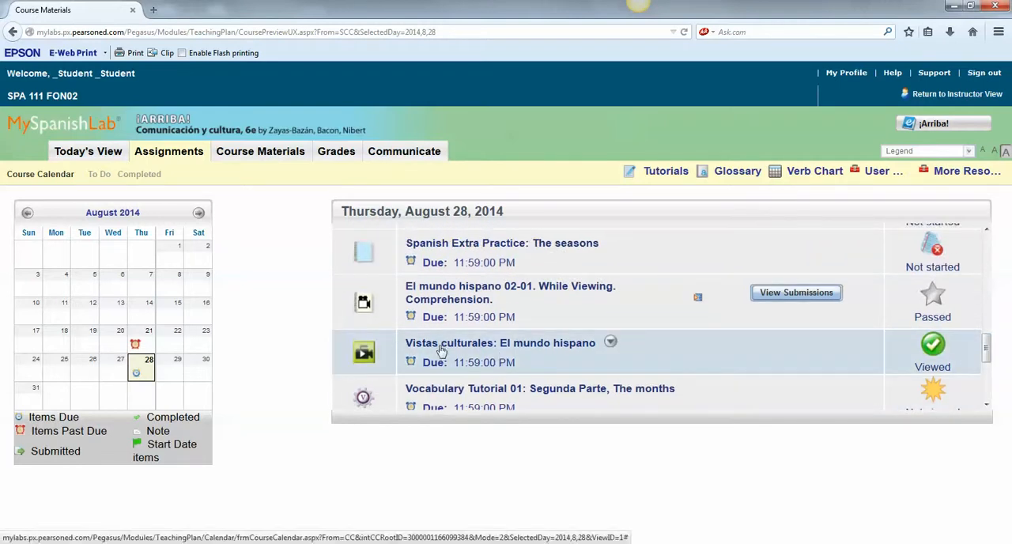
pyautogui.moveTo(615, 346)
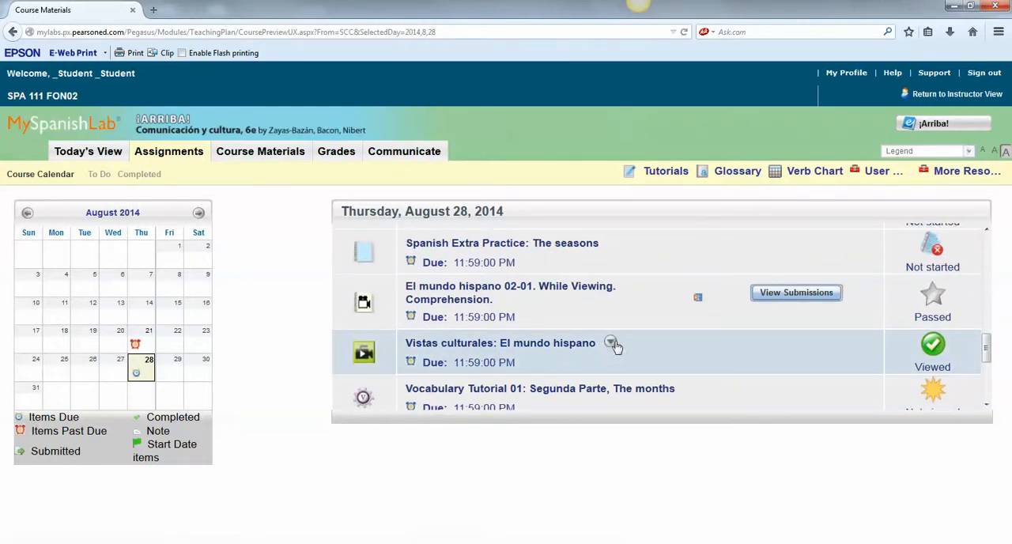
# Play the first seconds of the Vistas culturales: El mundo hispano video, then minimize its player
pyautogui.click(500, 342)
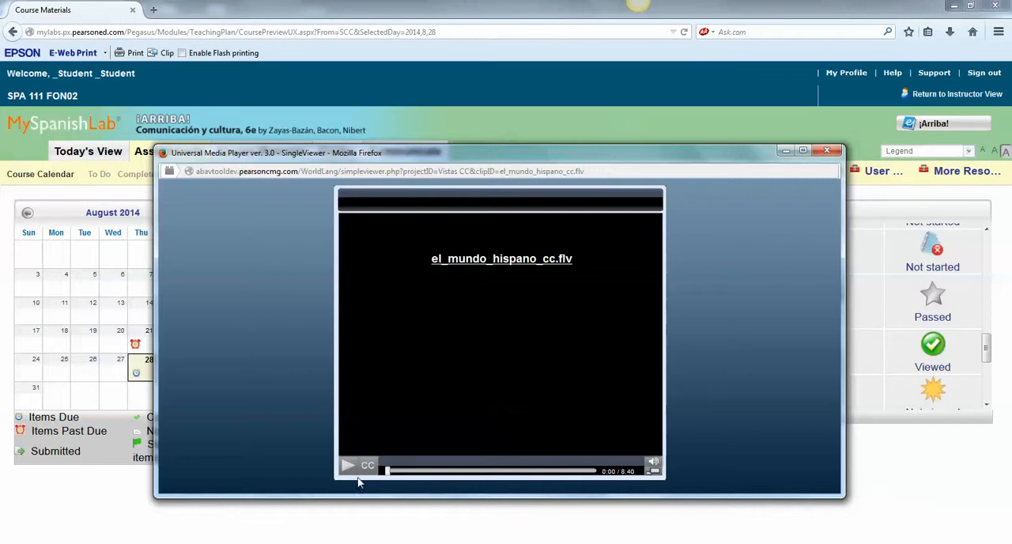
pyautogui.click(347, 465)
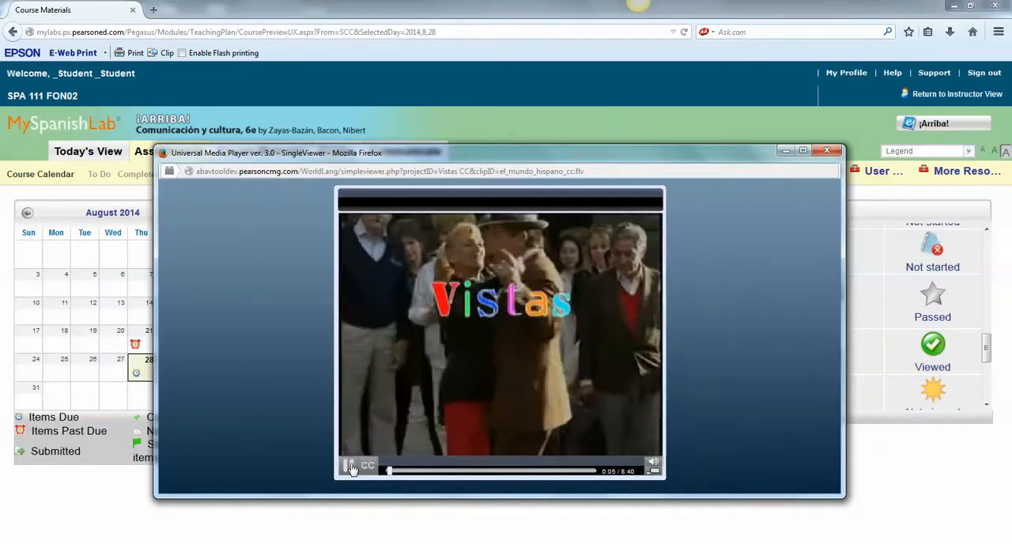
pyautogui.click(347, 465)
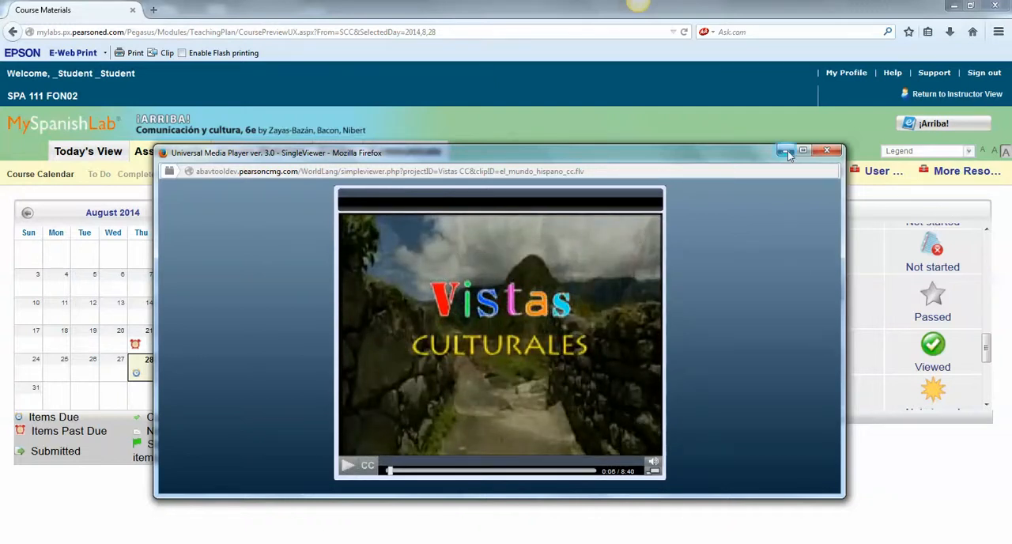
pyautogui.click(827, 150)
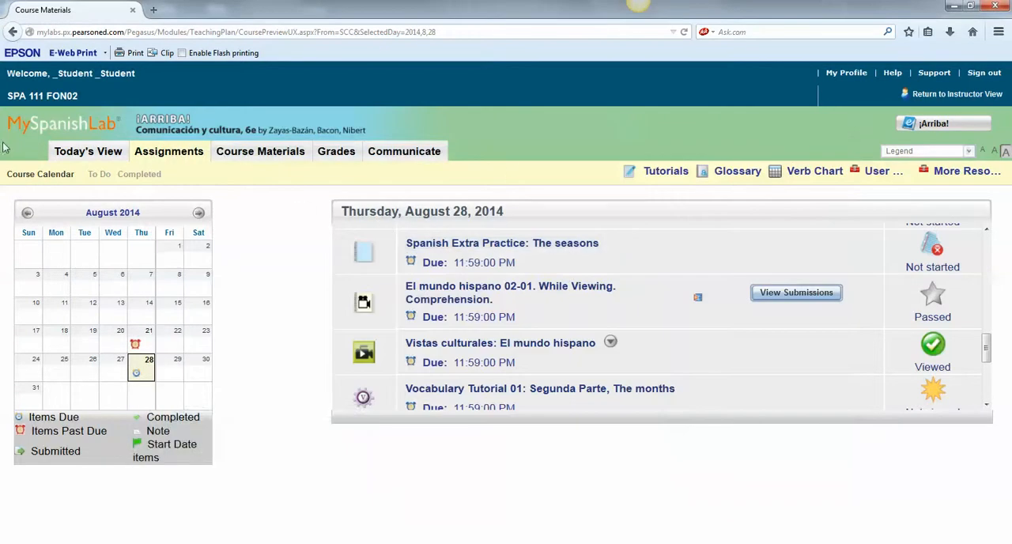
pyautogui.moveTo(774, 106)
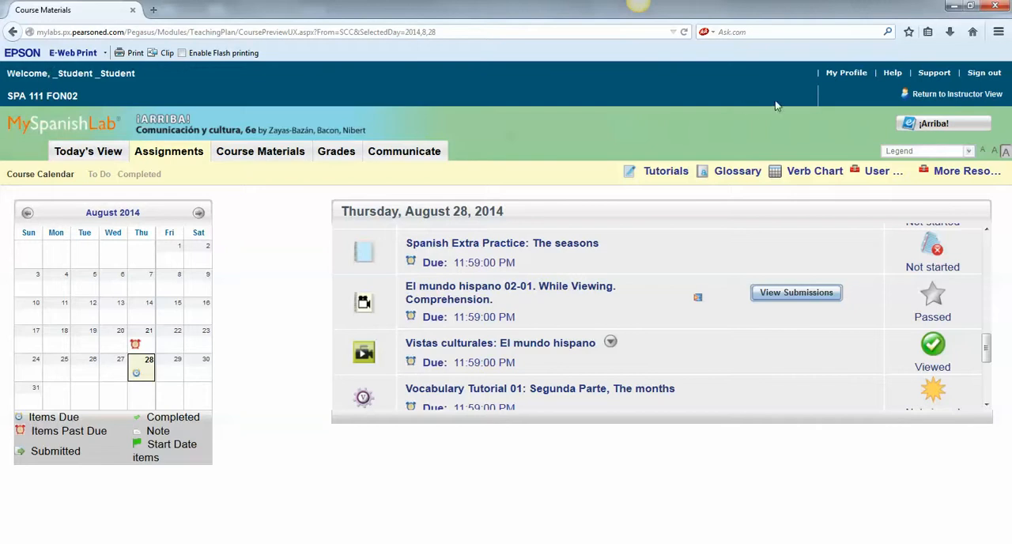
# Return to Today's View and launch Tune Up Your Browser from Getting Started
pyautogui.click(87, 151)
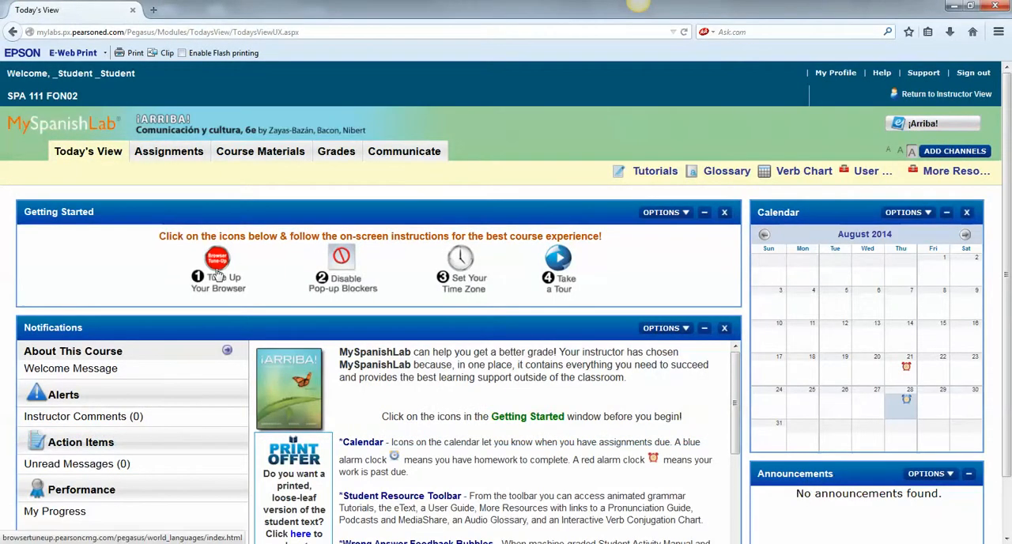
pyautogui.click(218, 258)
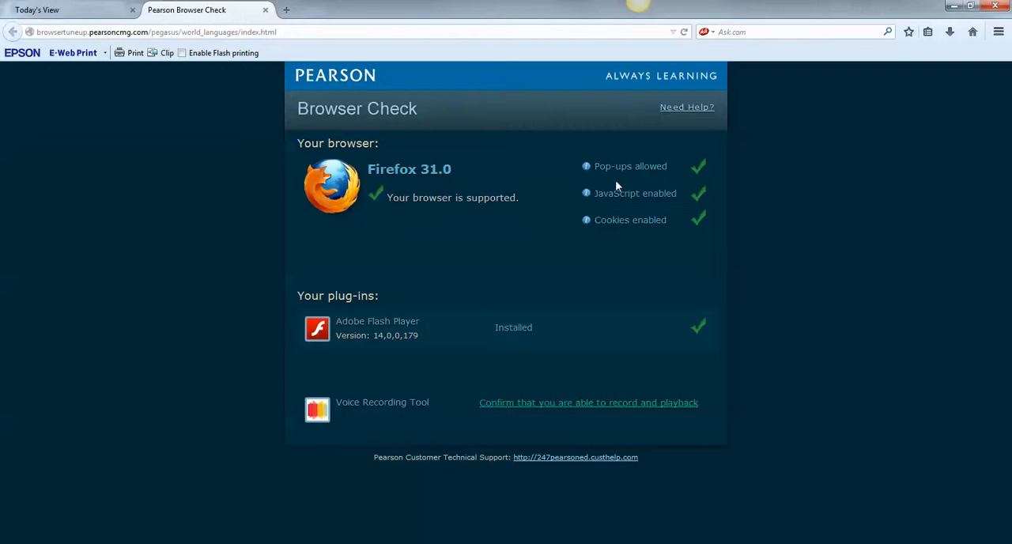
pyautogui.moveTo(596, 353)
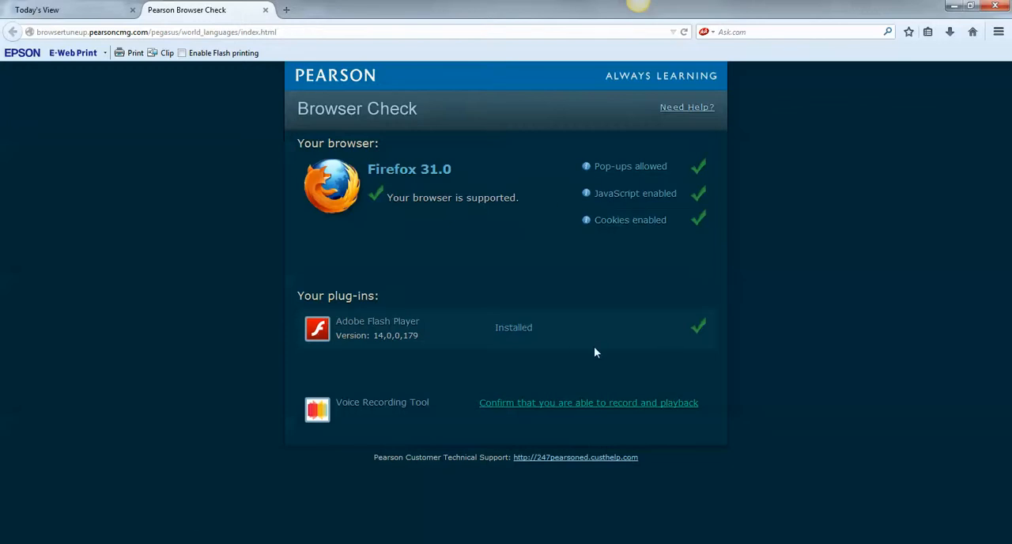
pyautogui.moveTo(382, 402)
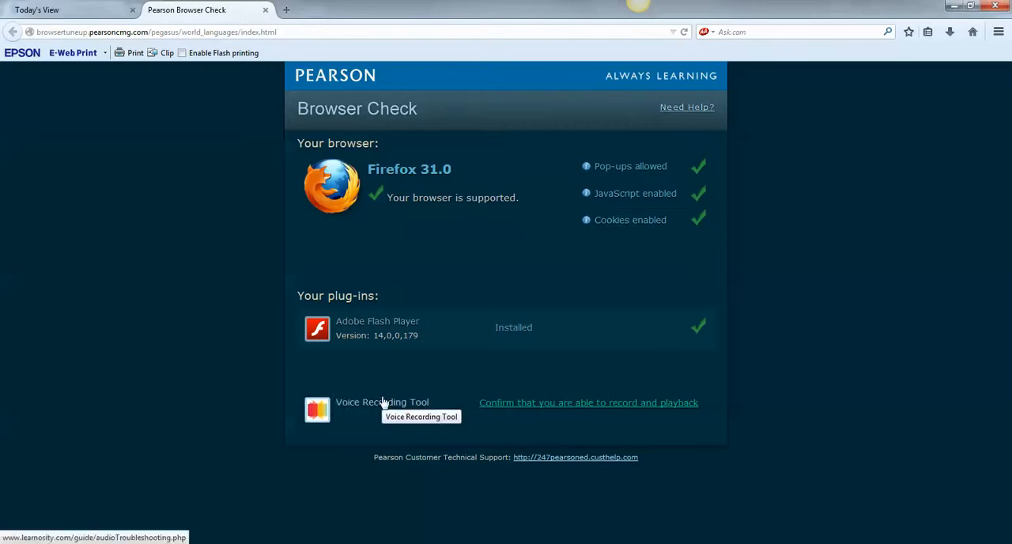
pyautogui.moveTo(385, 415)
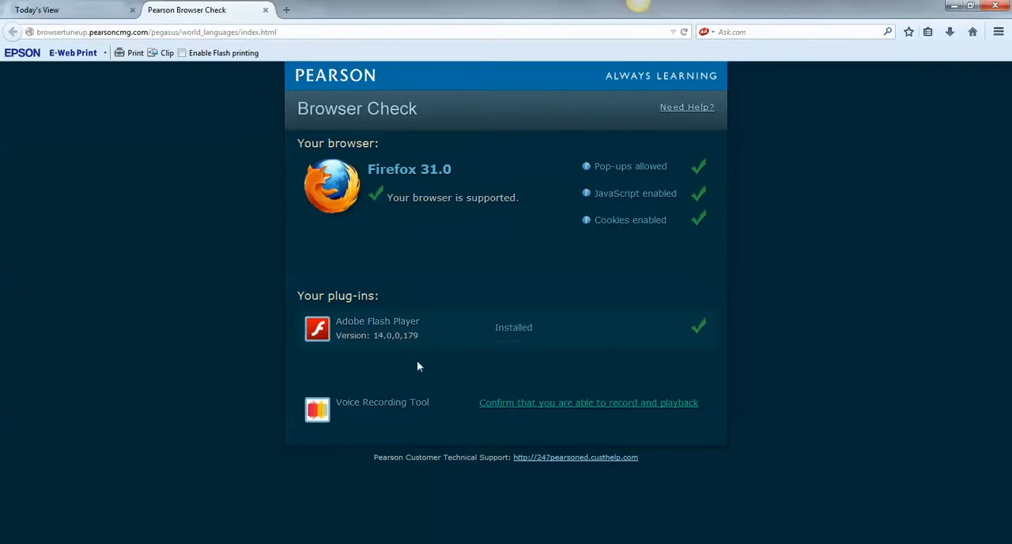
pyautogui.moveTo(379, 340)
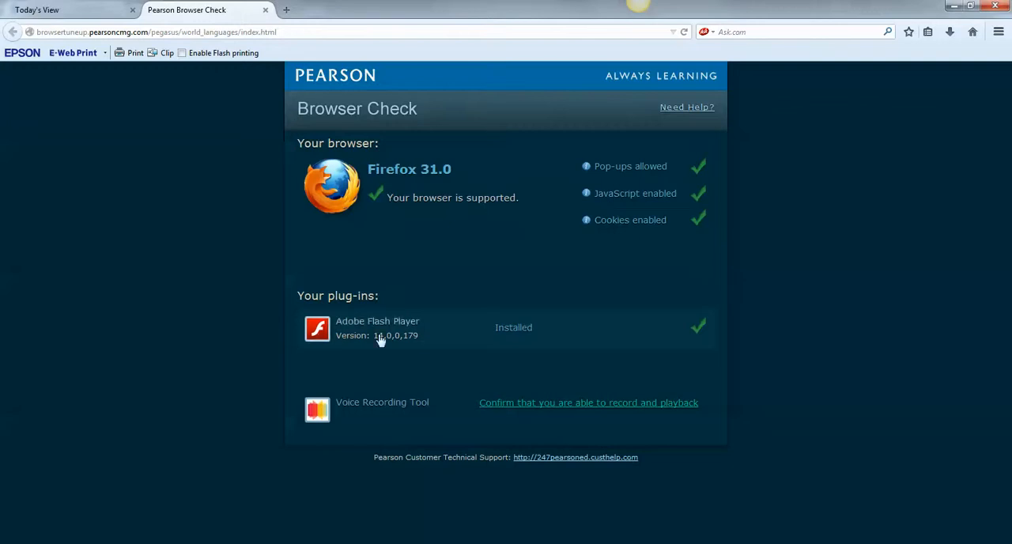
pyautogui.moveTo(377, 321)
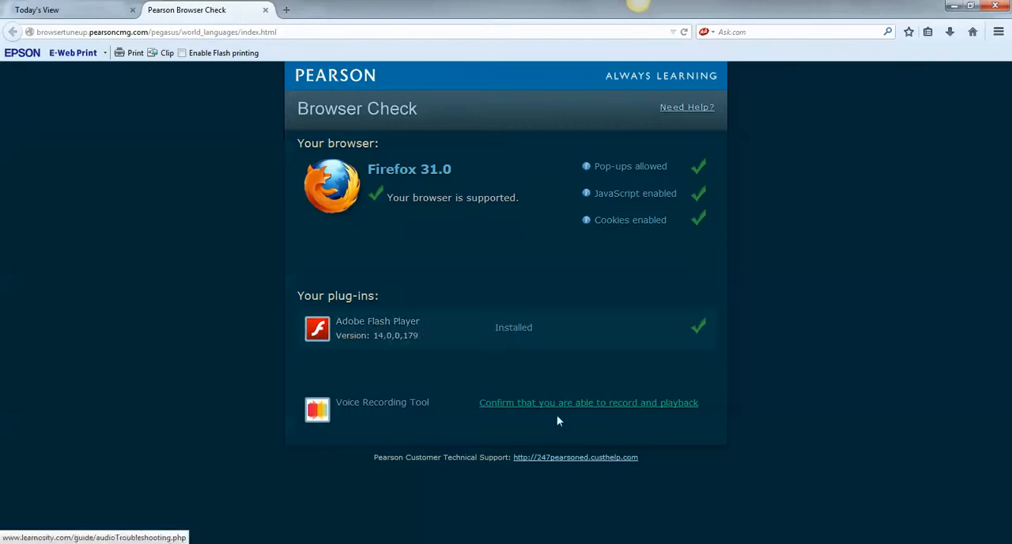
pyautogui.moveTo(559, 409)
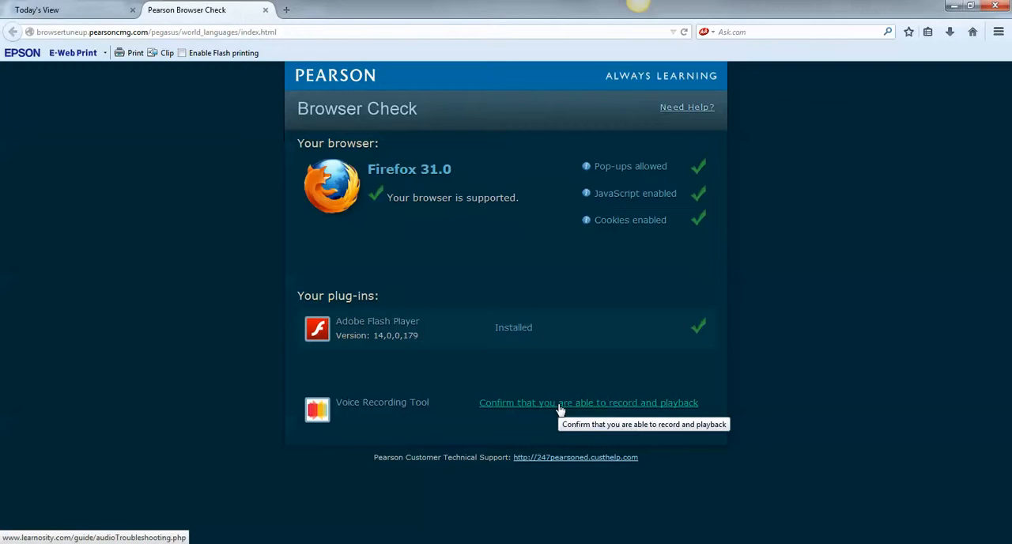
pyautogui.moveTo(520, 416)
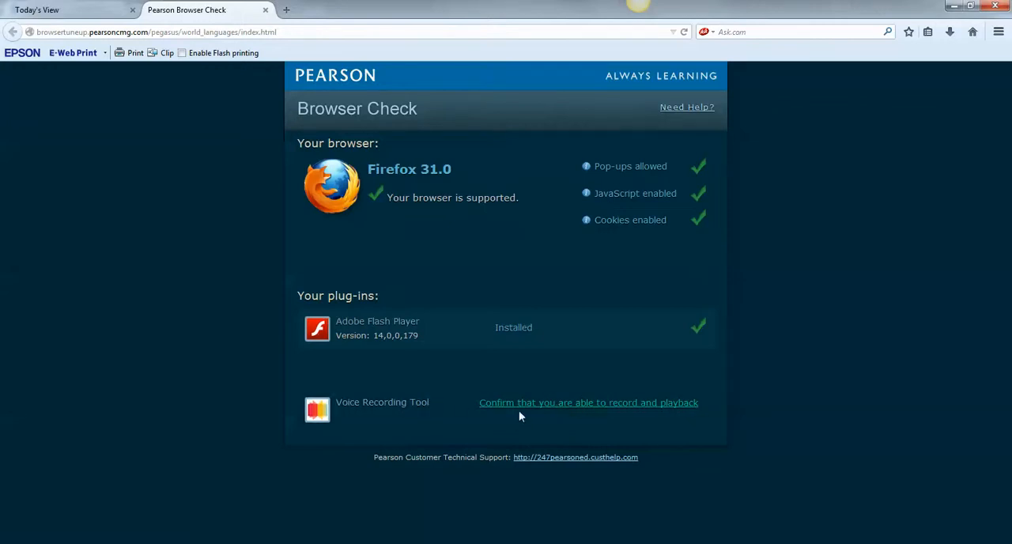
# After reviewing the passing Firefox 31.0 results, open the record-and-playback audio test
pyautogui.click(589, 402)
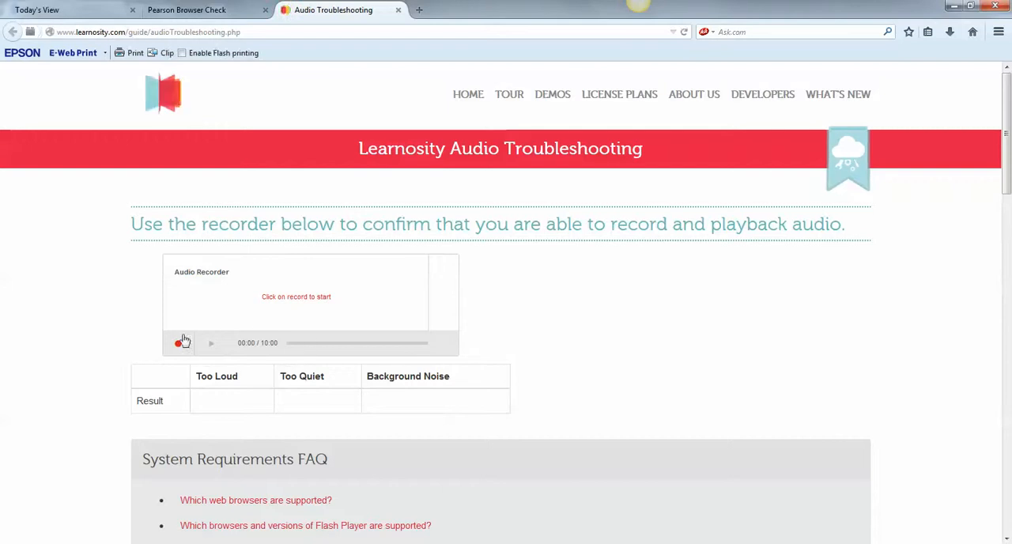
# Record a short audio test clip and play it back
pyautogui.scroll(-3)
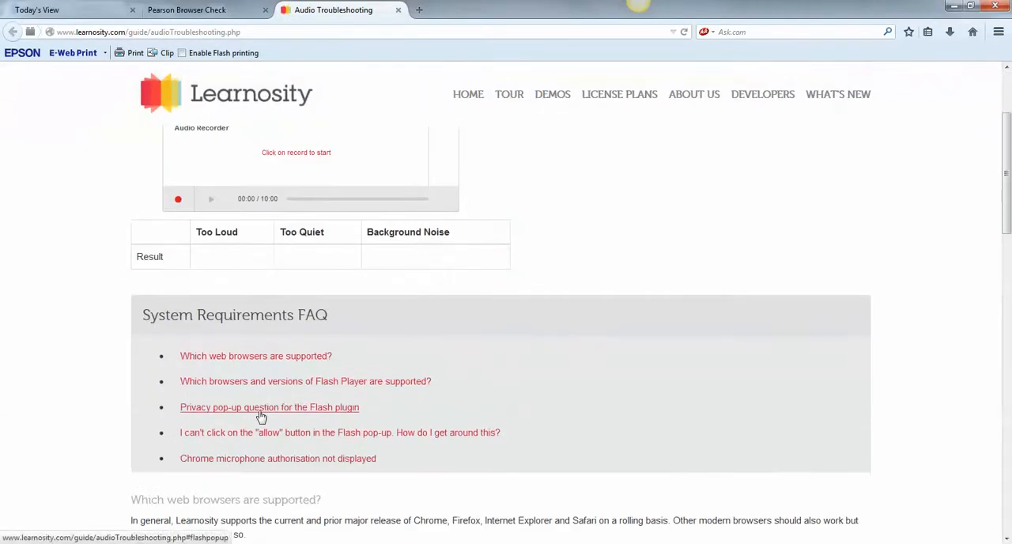
pyautogui.click(177, 198)
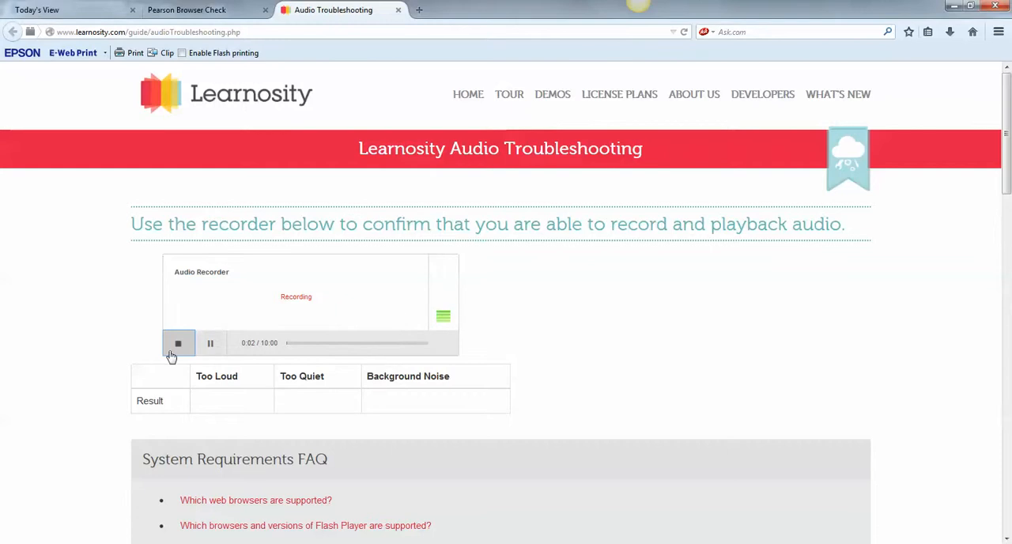
pyautogui.click(177, 342)
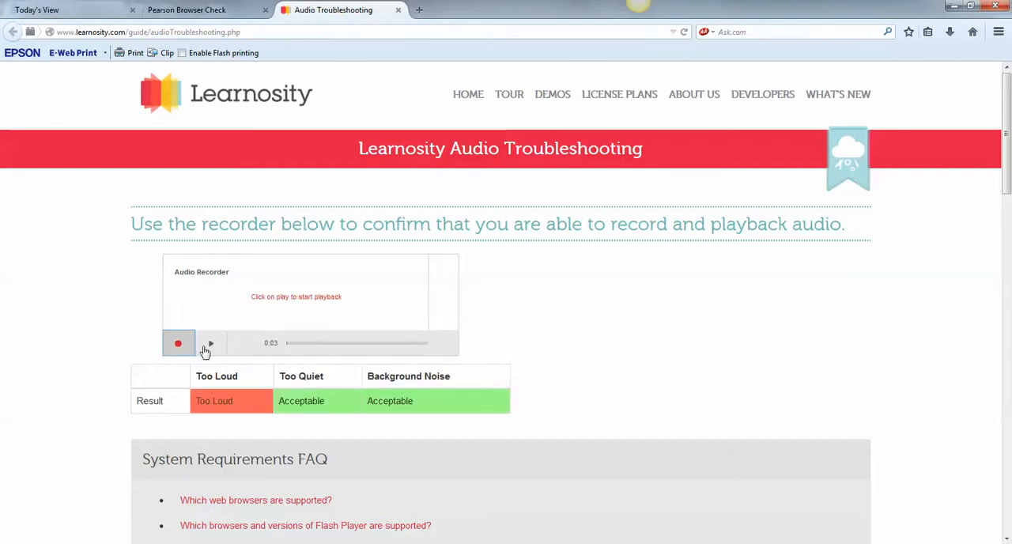
pyautogui.click(209, 343)
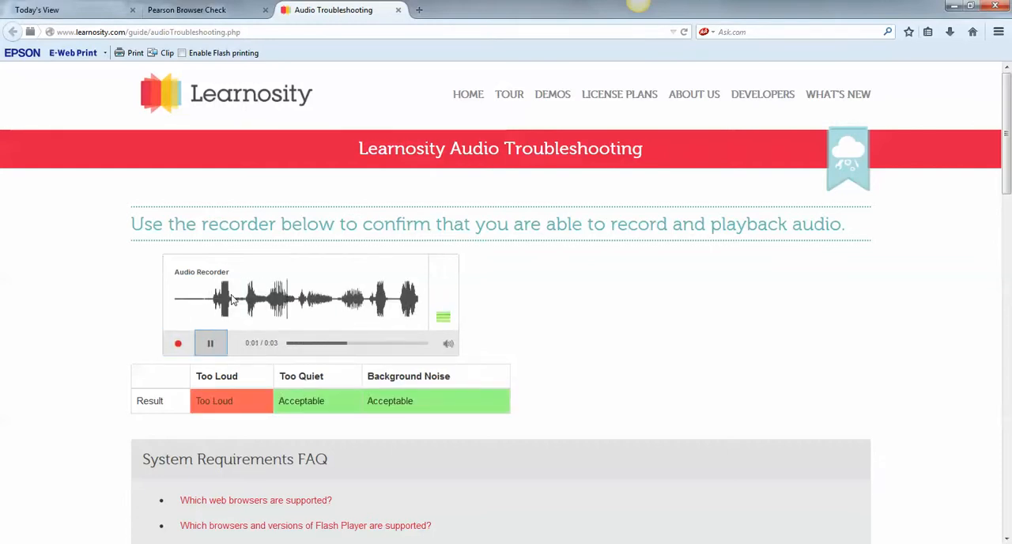
pyautogui.click(210, 343)
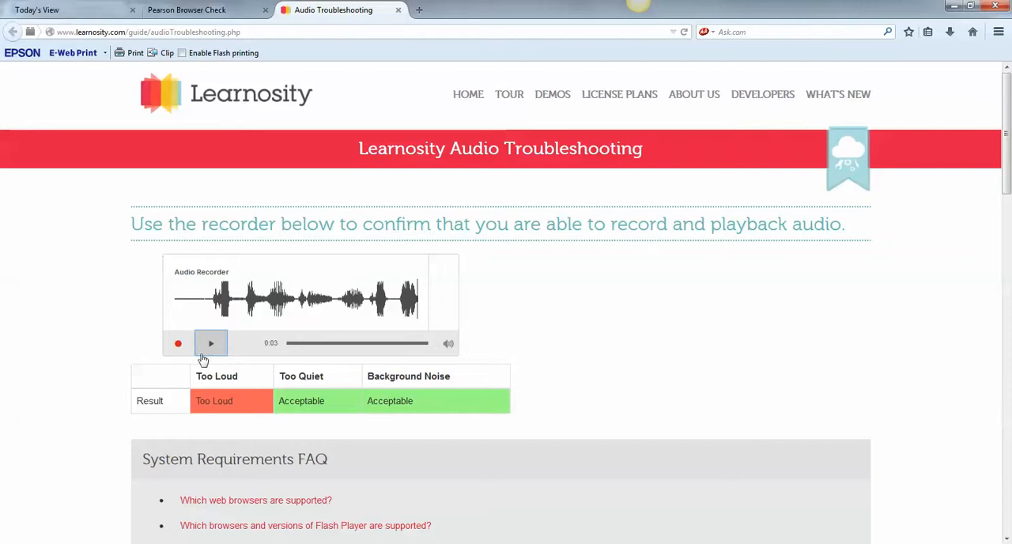
pyautogui.moveTo(240, 341)
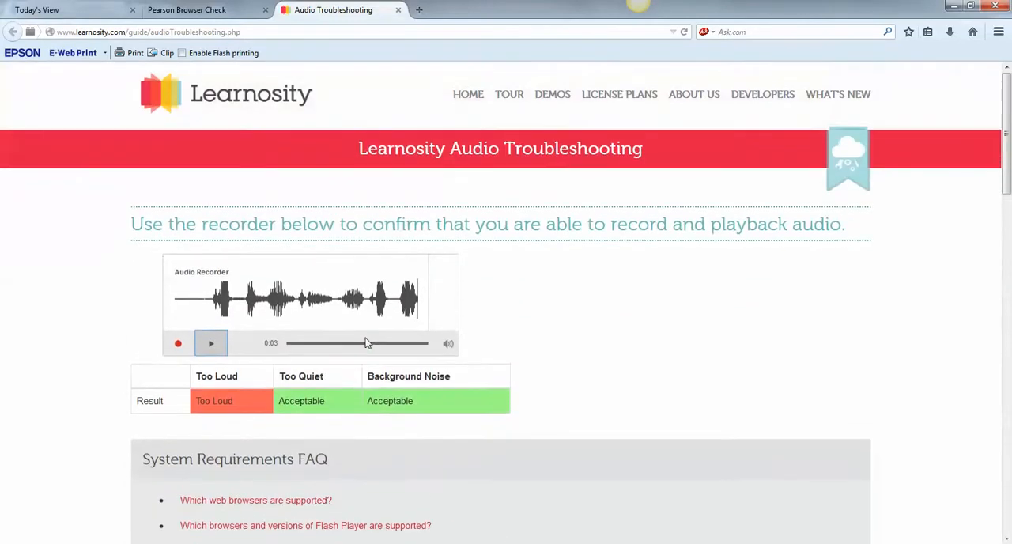
pyautogui.moveTo(186, 10)
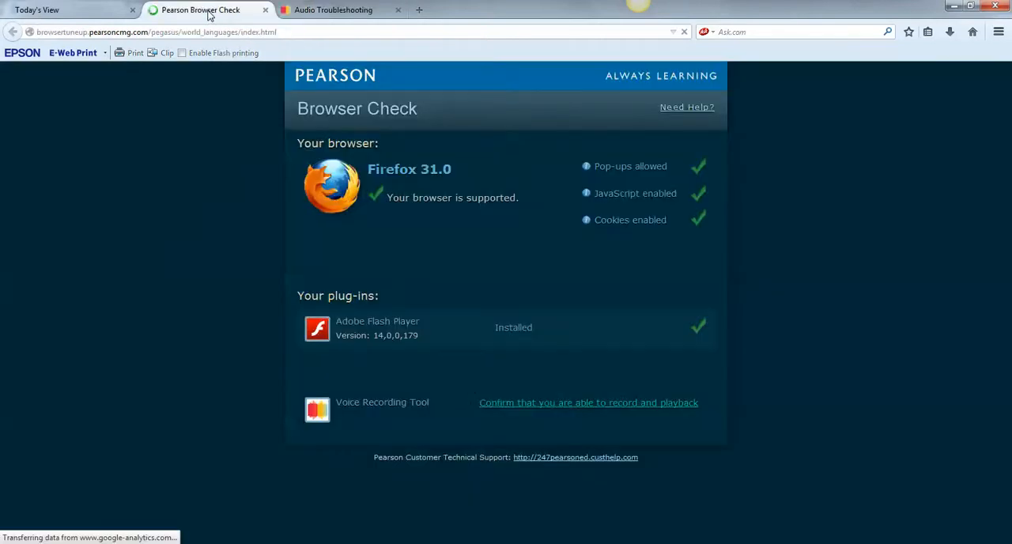
# Return to the Vistas culturales player window and select its video URL
pyautogui.click(64, 10)
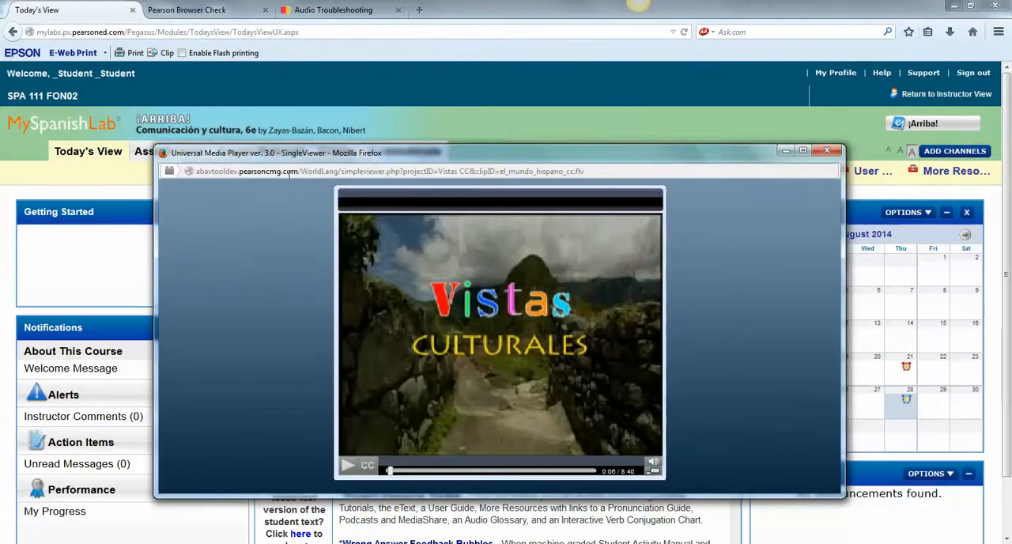
pyautogui.click(387, 171)
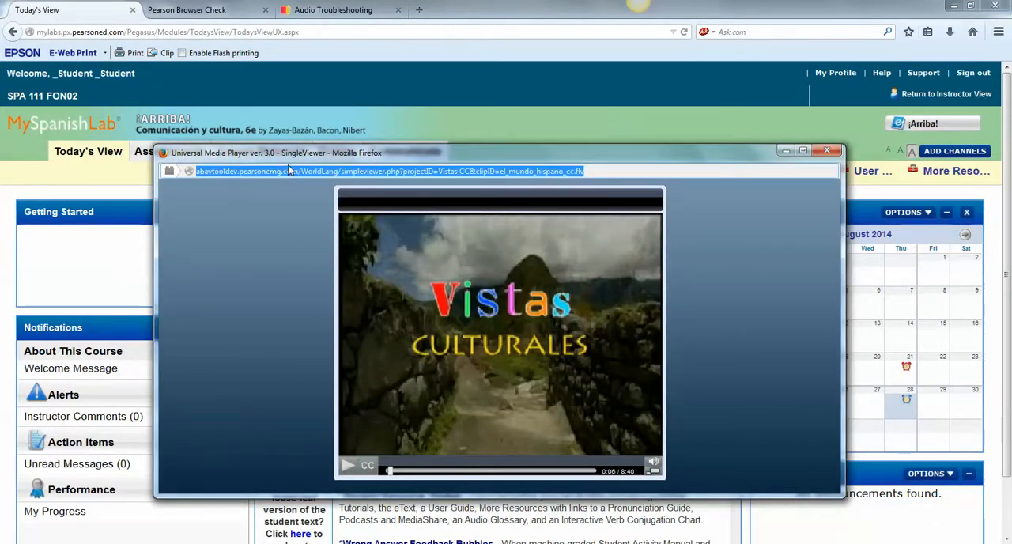